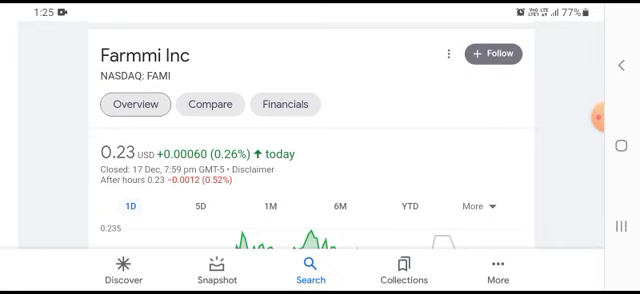
Show the FAMI stock chart over the 5D range instead of one day
{"action": "scroll", "scroll_direction": "down", "scroll_amount": 3}
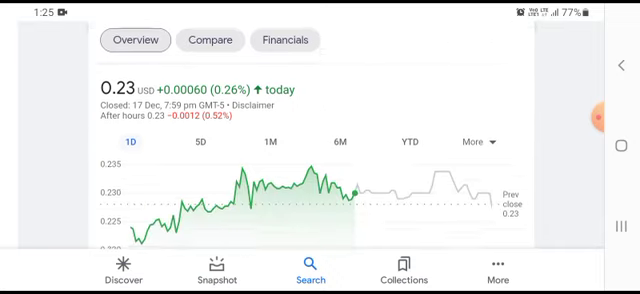
{"action": "left_click", "coordinate": [176, 140]}
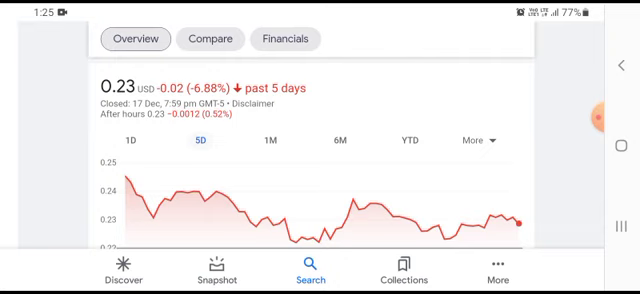